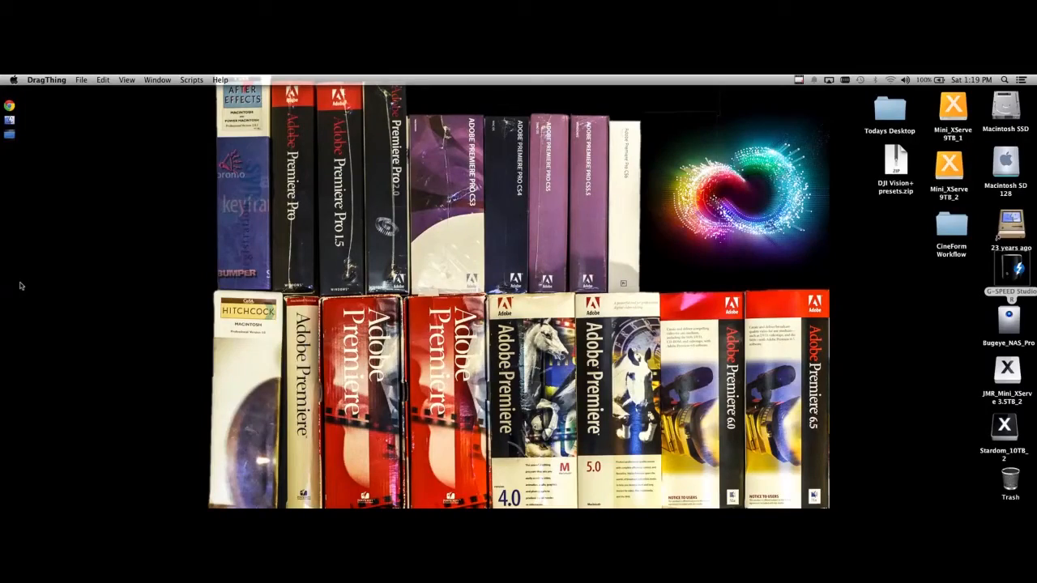
{"action": "mouse_move", "coordinate": [908, 331]}
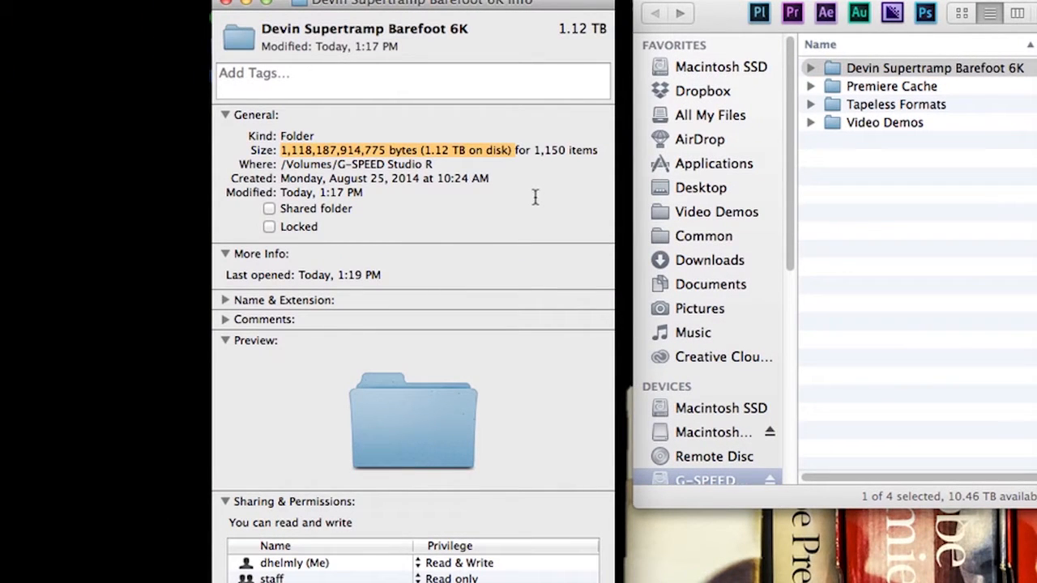
{"action": "mouse_move", "coordinate": [488, 188]}
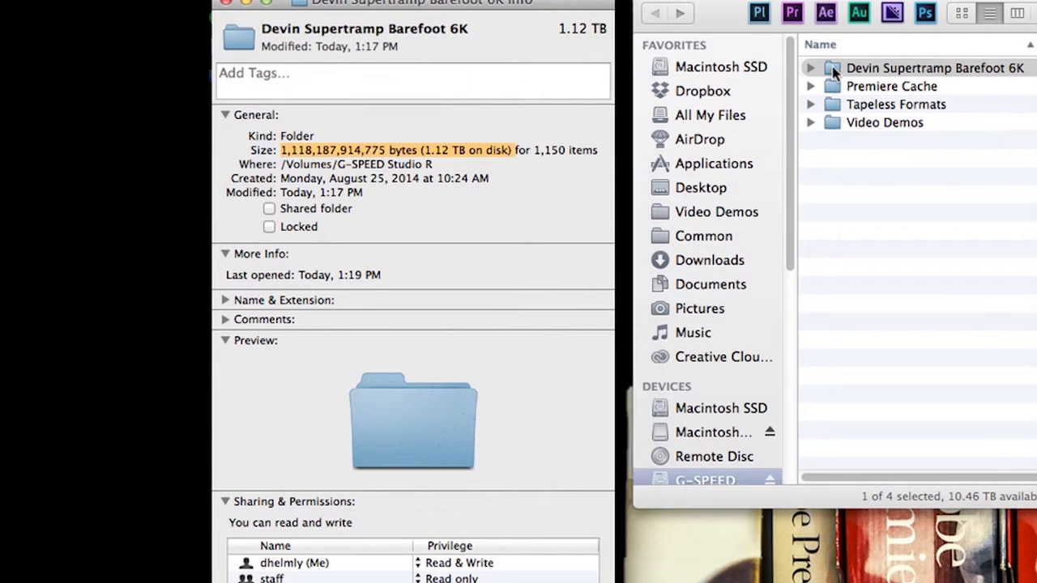
Expand the barefoot 6K project and BTS folders to peek at the behind-the-scenes clips.
{"action": "left_click", "coordinate": [809, 68]}
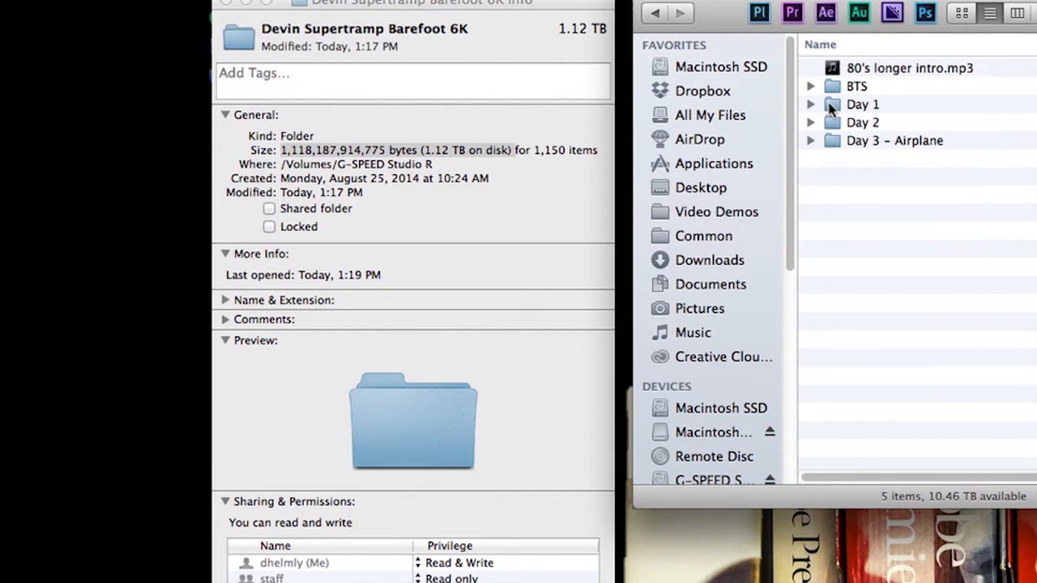
{"action": "mouse_move", "coordinate": [890, 170]}
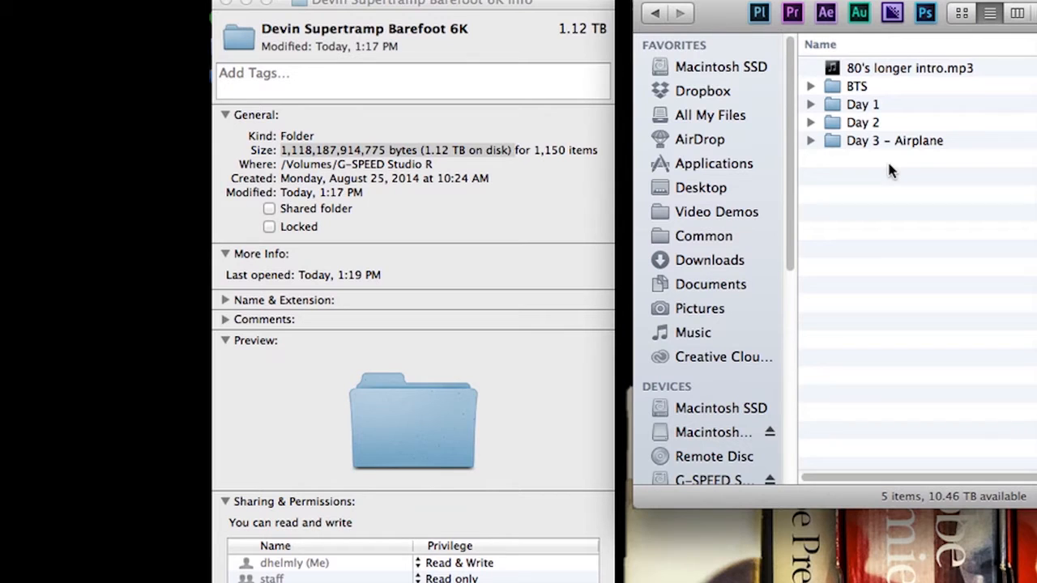
{"action": "mouse_move", "coordinate": [810, 87]}
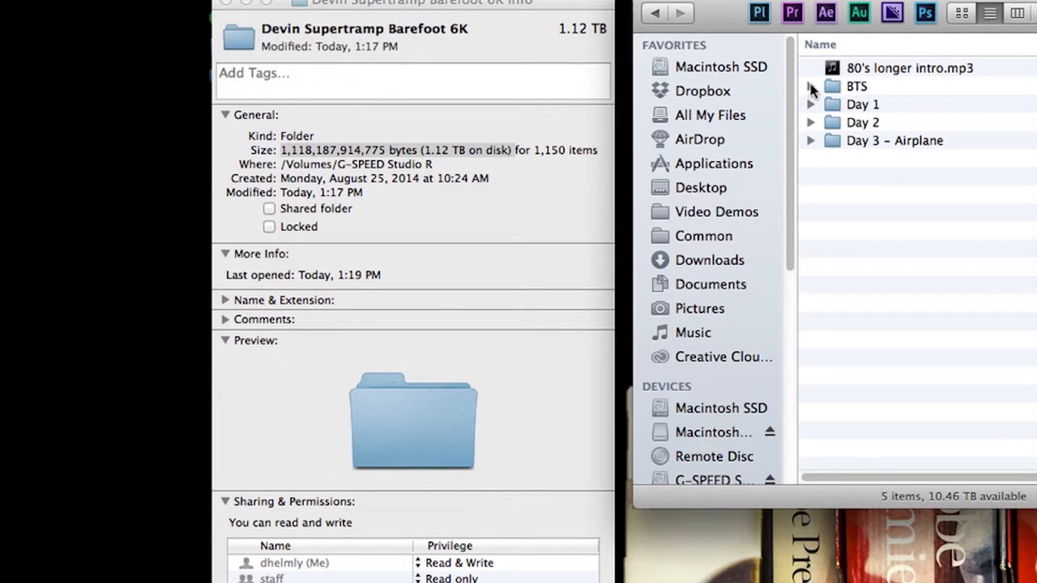
{"action": "left_click", "coordinate": [809, 86]}
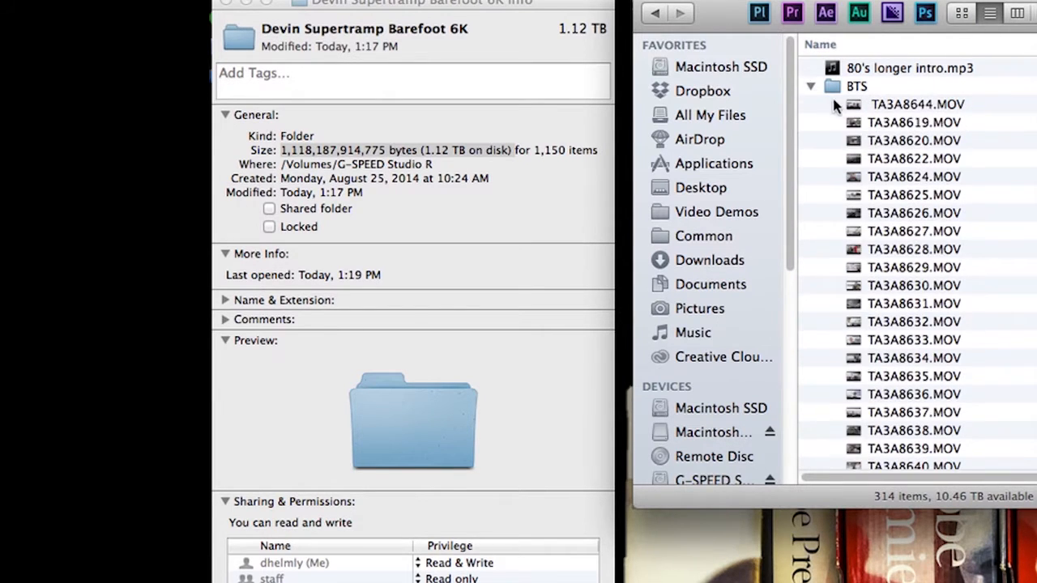
{"action": "mouse_move", "coordinate": [859, 107]}
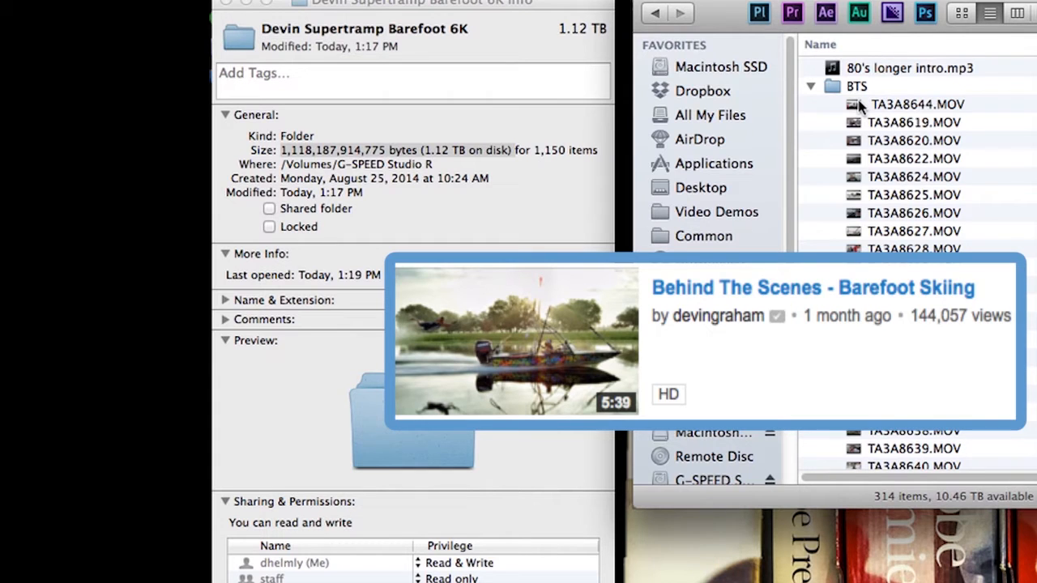
{"action": "left_click", "coordinate": [916, 104]}
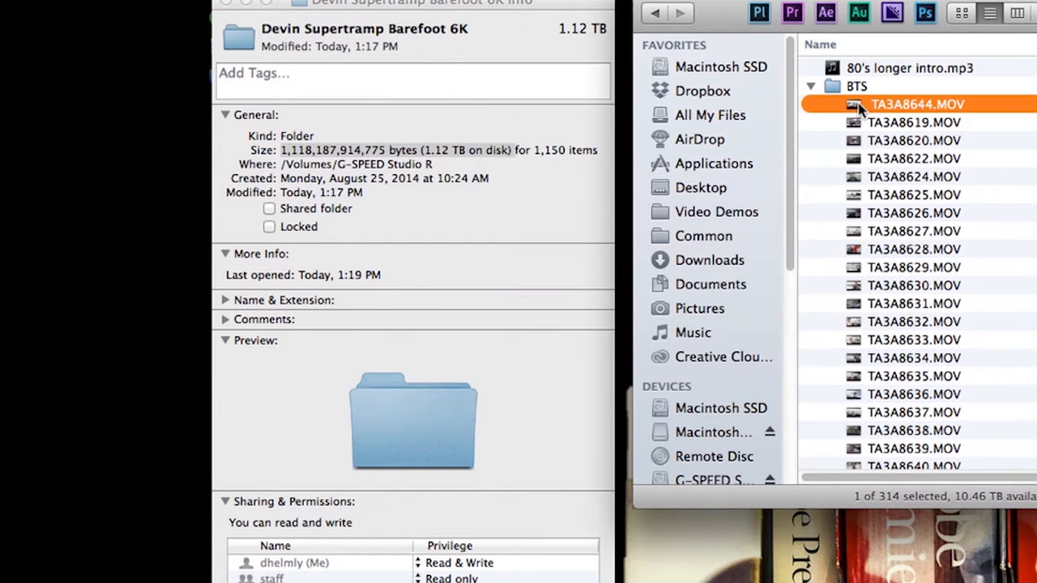
{"action": "left_click", "coordinate": [810, 86]}
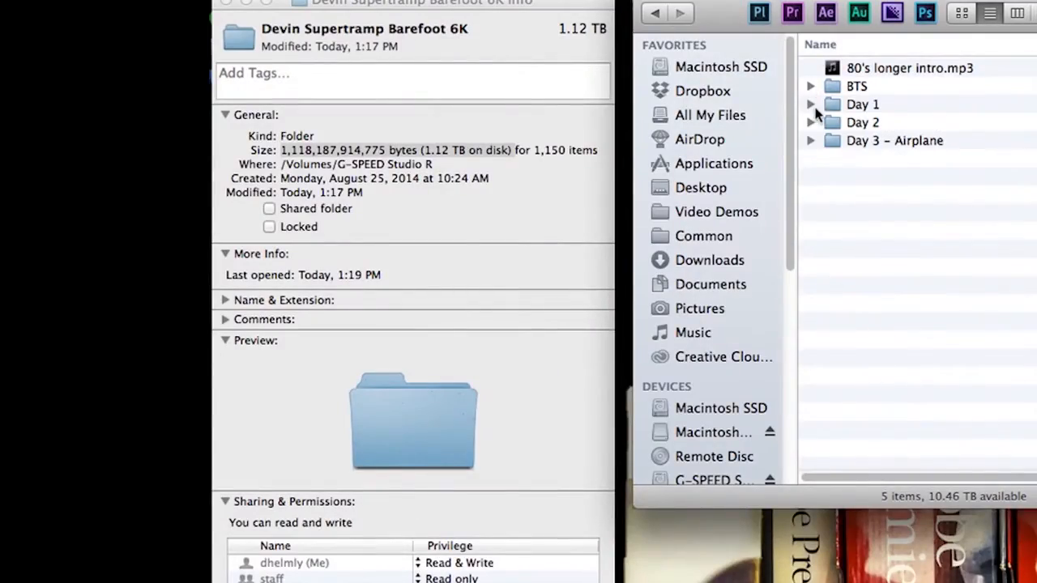
Expand Day 1 and reveal the clip folders inside A078_0428RW.RDM.
{"action": "left_click", "coordinate": [810, 104]}
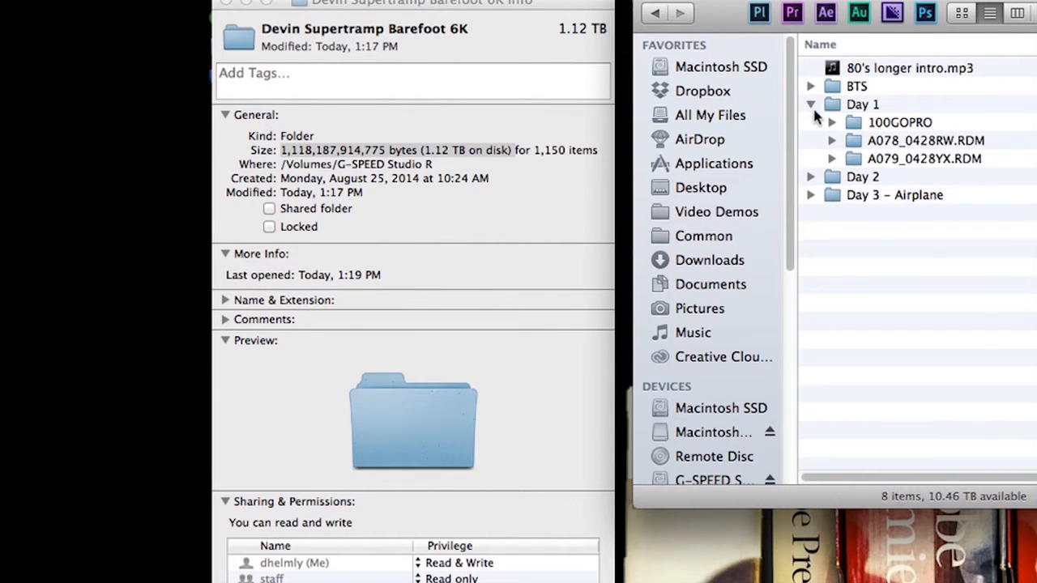
{"action": "mouse_move", "coordinate": [850, 128]}
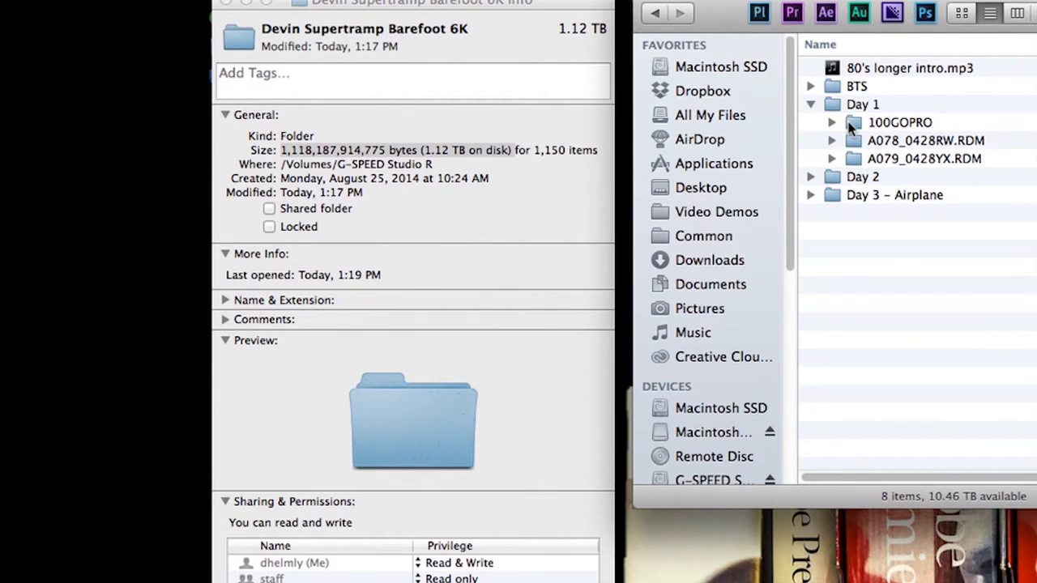
{"action": "mouse_move", "coordinate": [851, 145]}
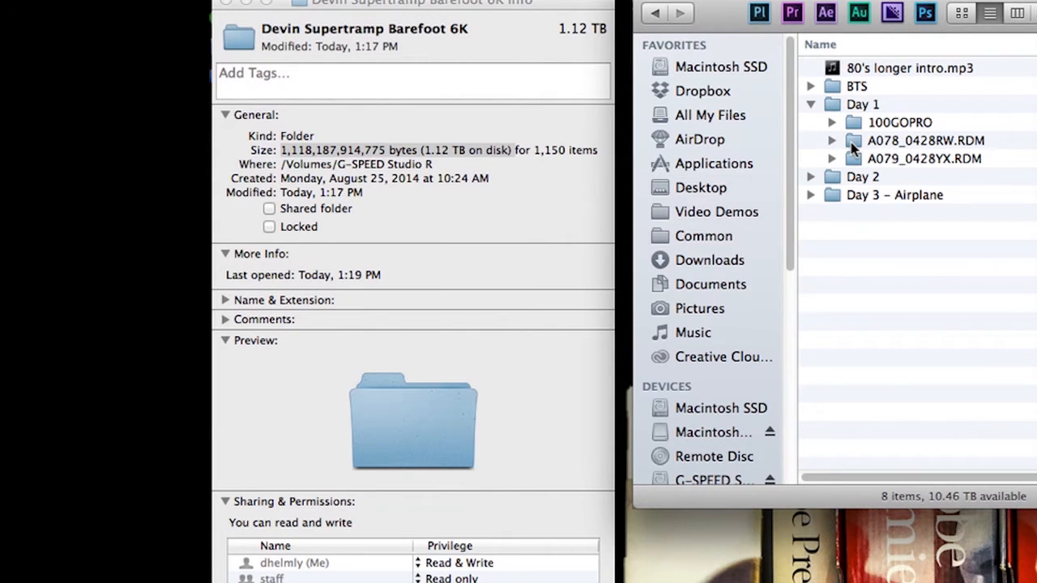
{"action": "left_click", "coordinate": [831, 140]}
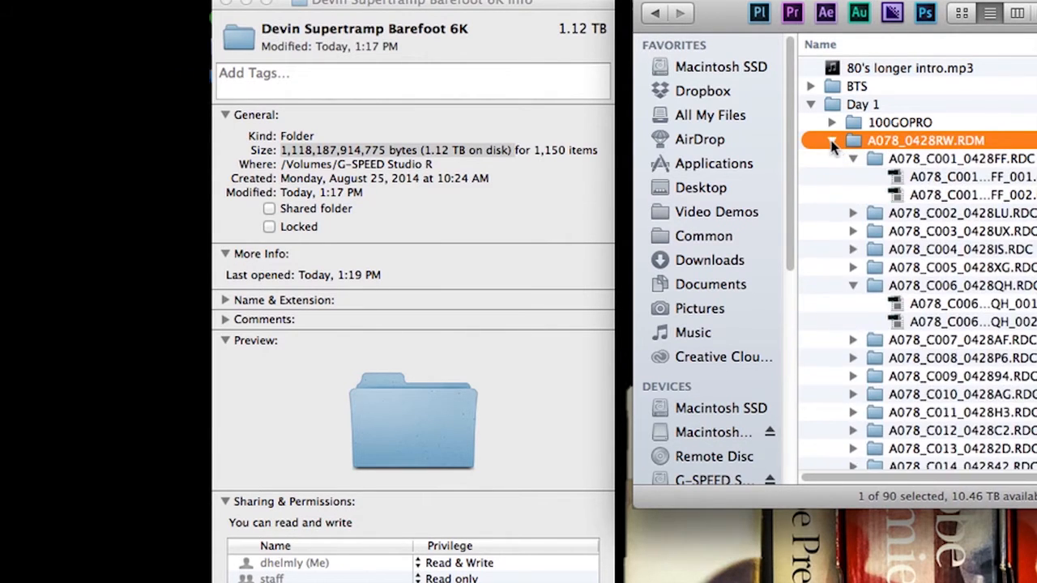
{"action": "left_click", "coordinate": [853, 159]}
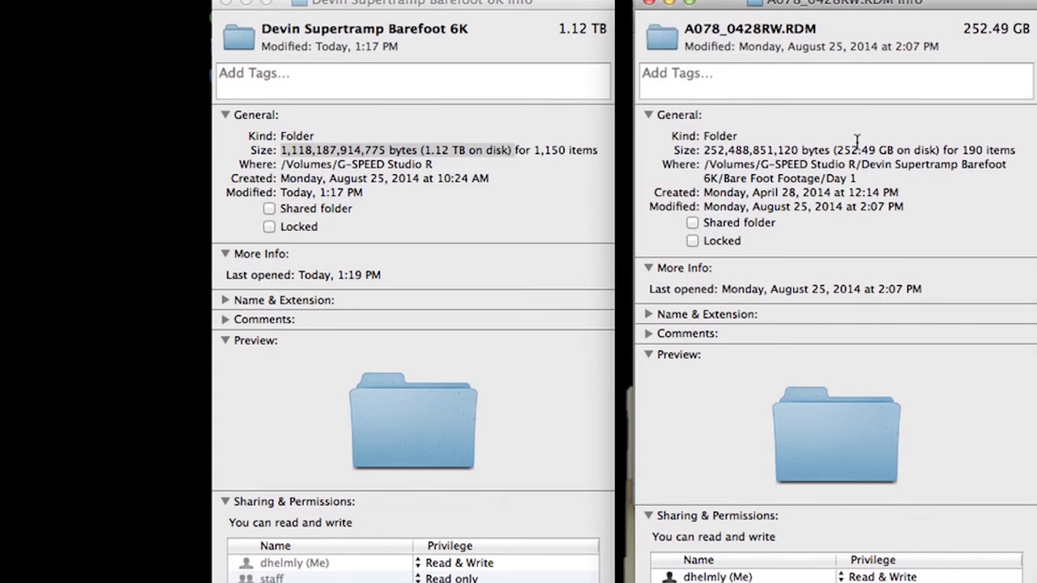
{"action": "mouse_move", "coordinate": [654, 20]}
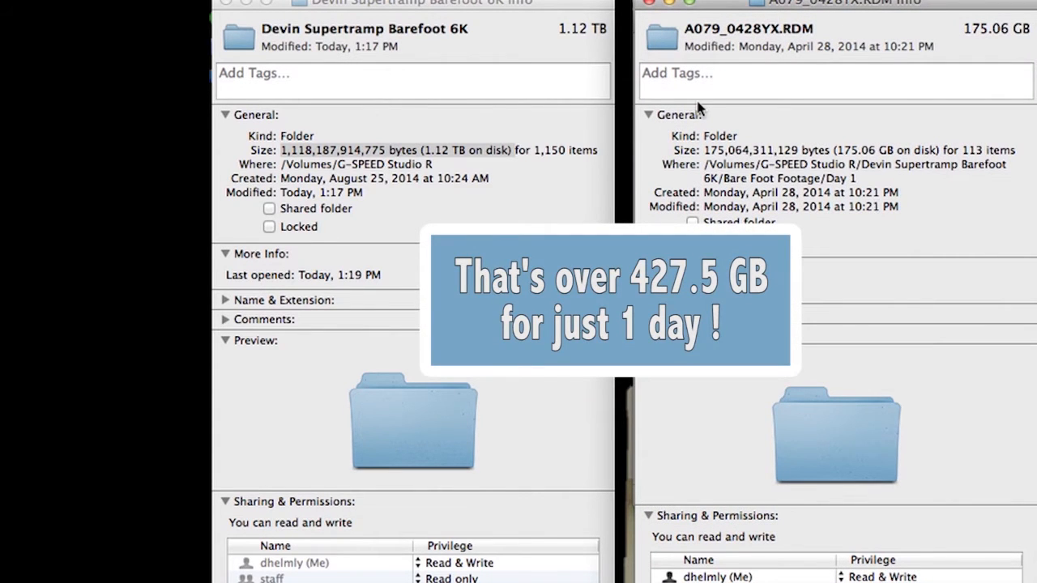
{"action": "mouse_move", "coordinate": [652, 9]}
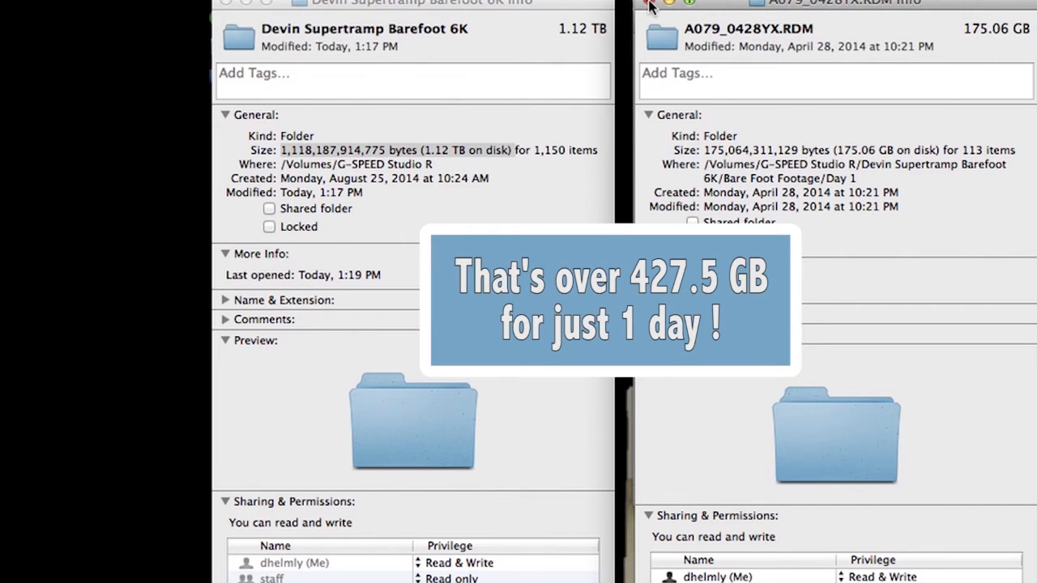
Close the A079_0428YX.RDM Get Info window after confirming its 175.06 GB size.
{"action": "left_click", "coordinate": [649, 4]}
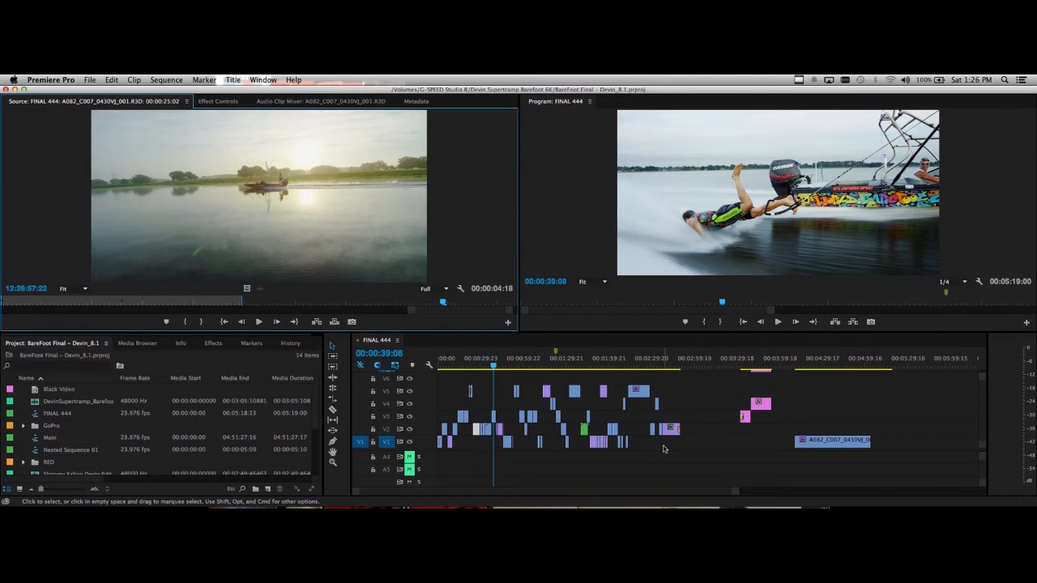
Scrub the FINAL 444 timeline to the airplane shot, then return the playhead near the start.
{"action": "left_click", "coordinate": [676, 362]}
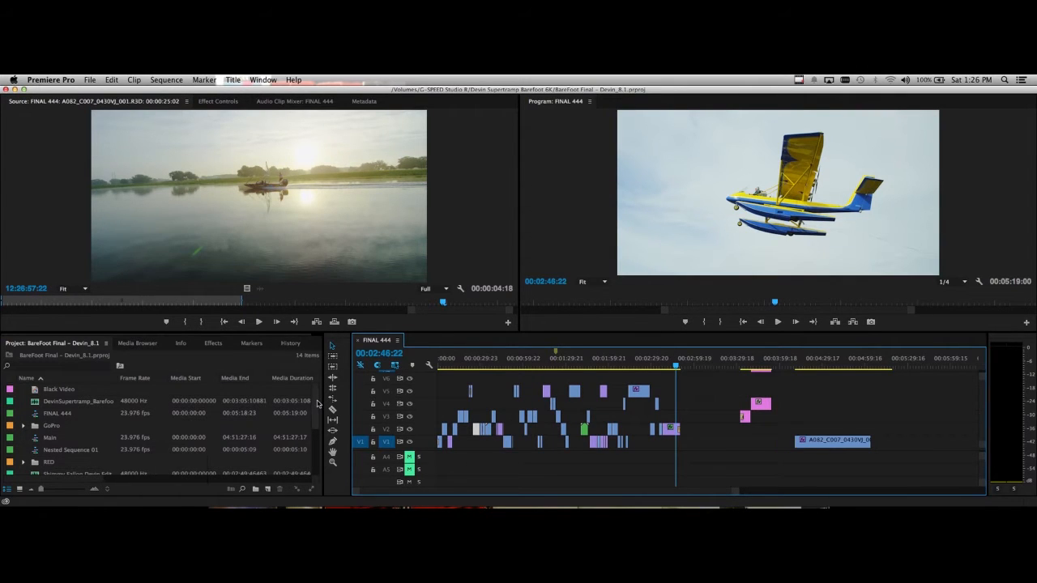
{"action": "scroll", "scroll_direction": "down", "scroll_amount": 3}
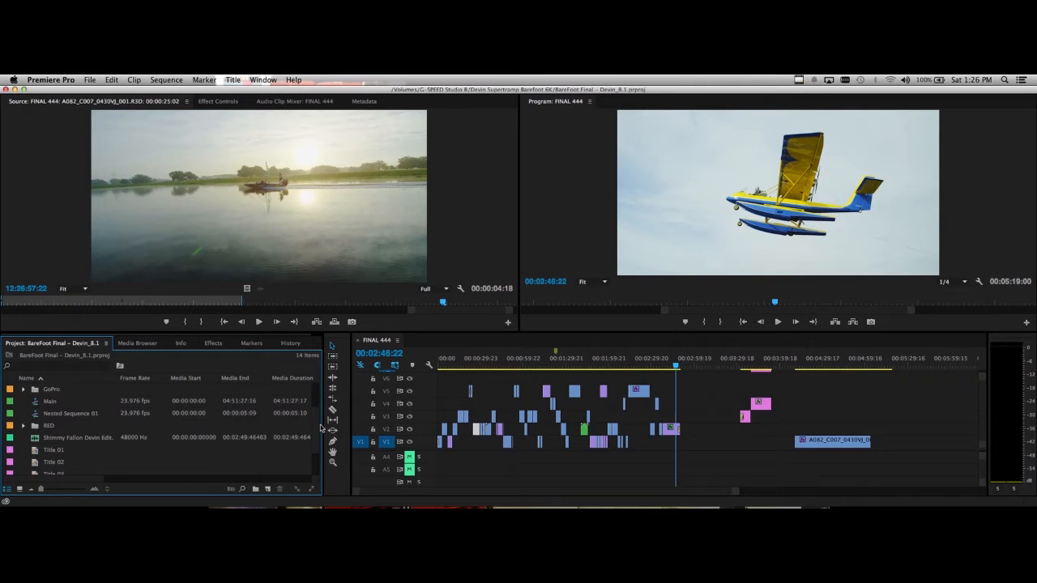
{"action": "left_click", "coordinate": [443, 358]}
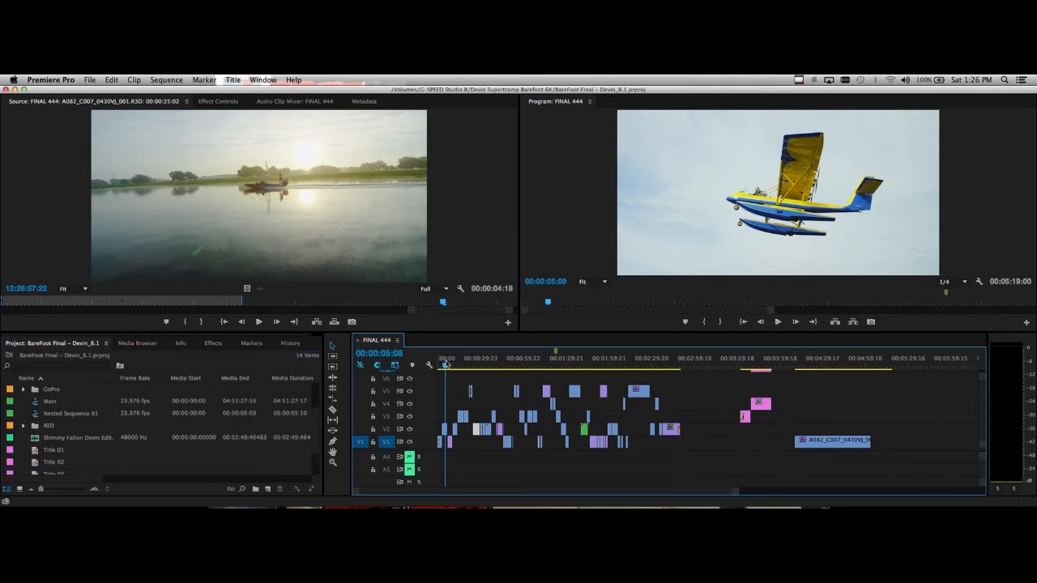
{"action": "left_click", "coordinate": [776, 321]}
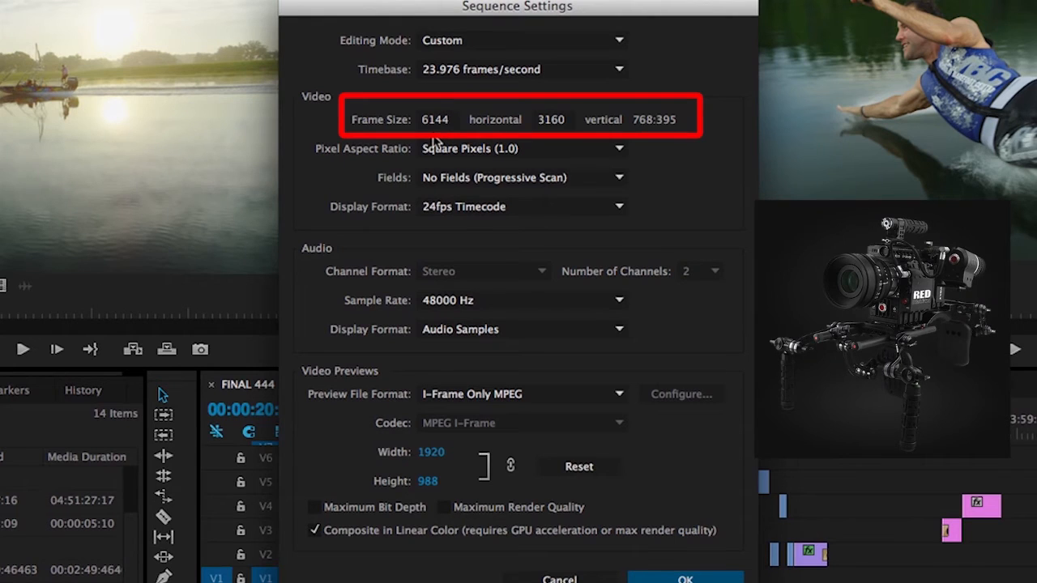
{"action": "left_click", "coordinate": [685, 578]}
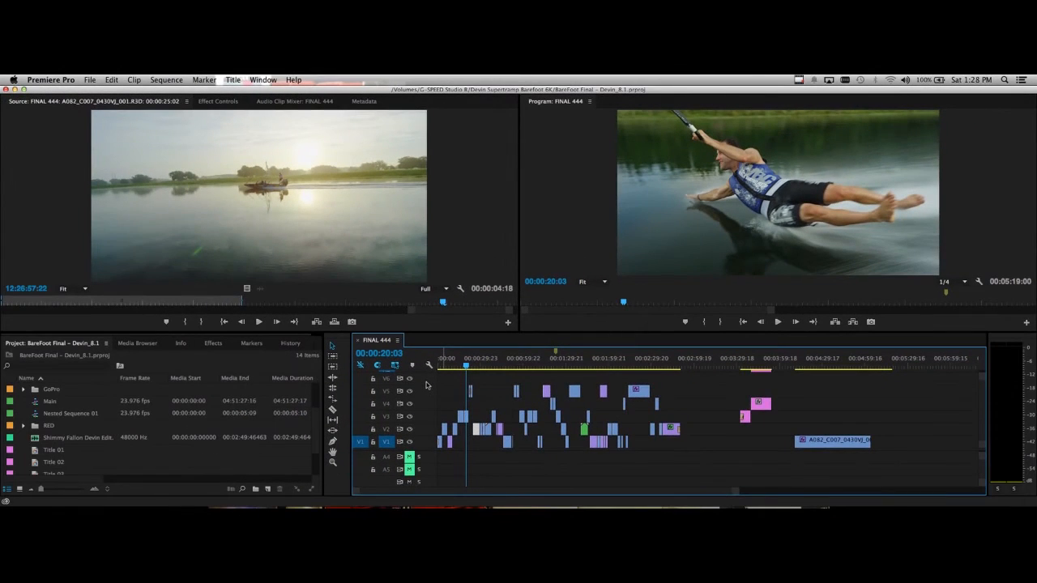
{"action": "mouse_move", "coordinate": [264, 286]}
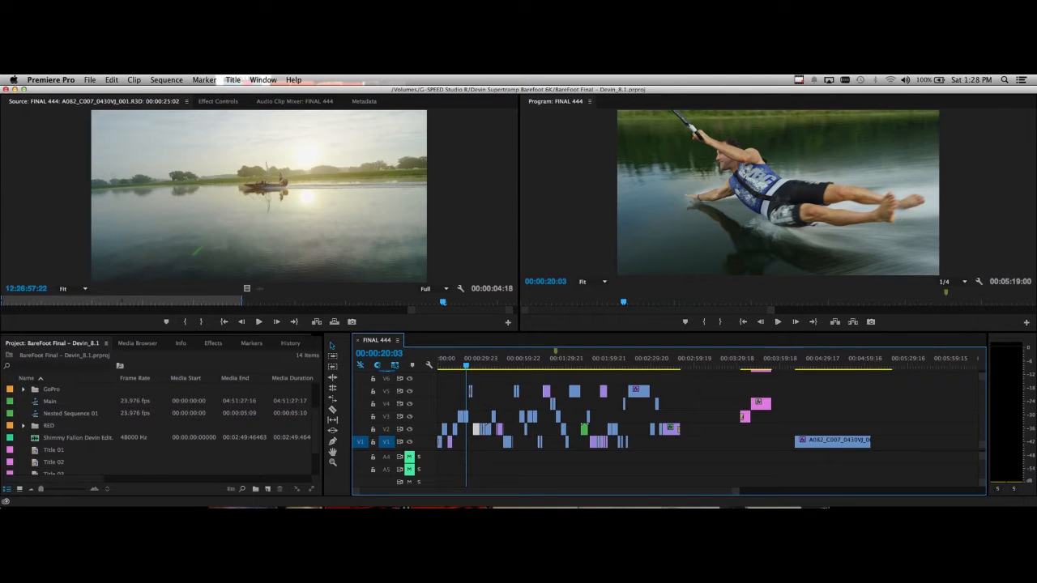
{"action": "left_click", "coordinate": [90, 79]}
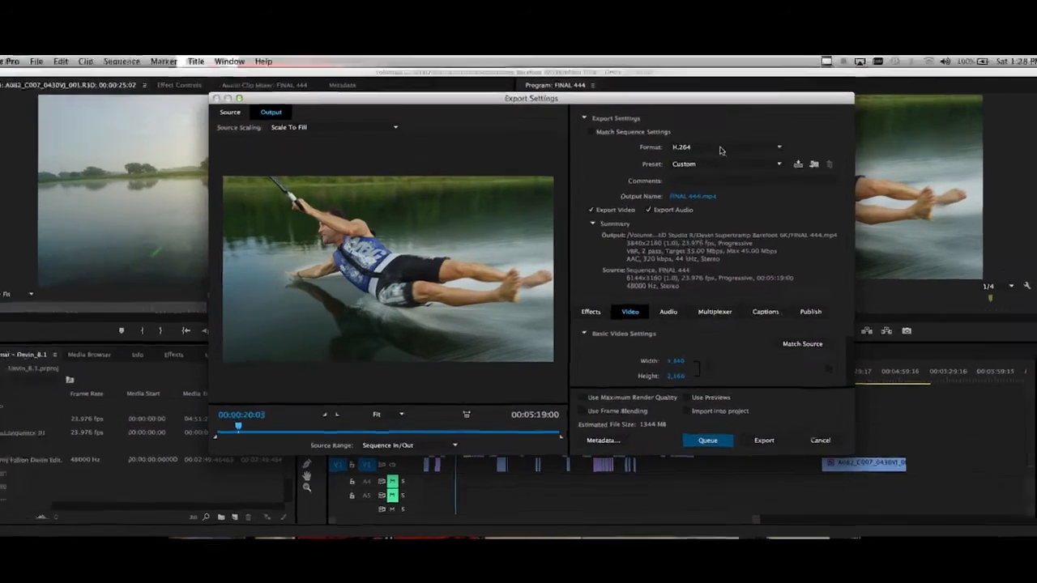
{"action": "left_click", "coordinate": [721, 146]}
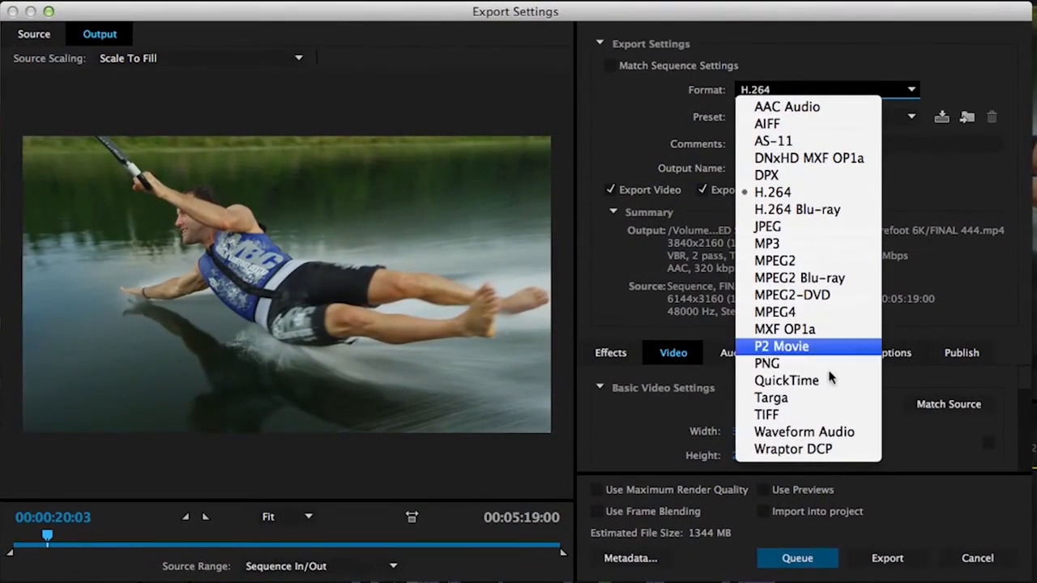
{"action": "mouse_move", "coordinate": [834, 385]}
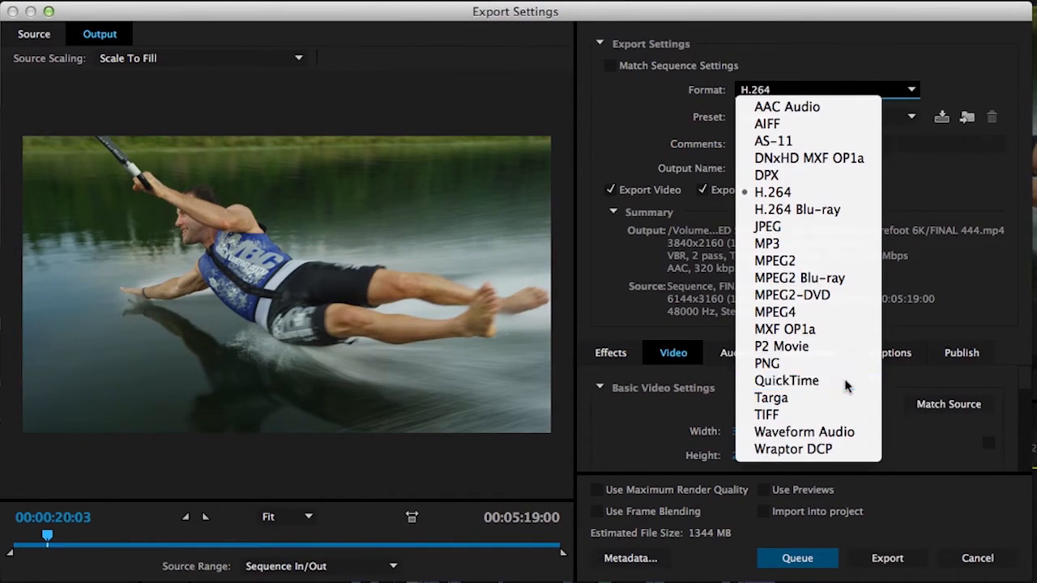
{"action": "left_click", "coordinate": [785, 379]}
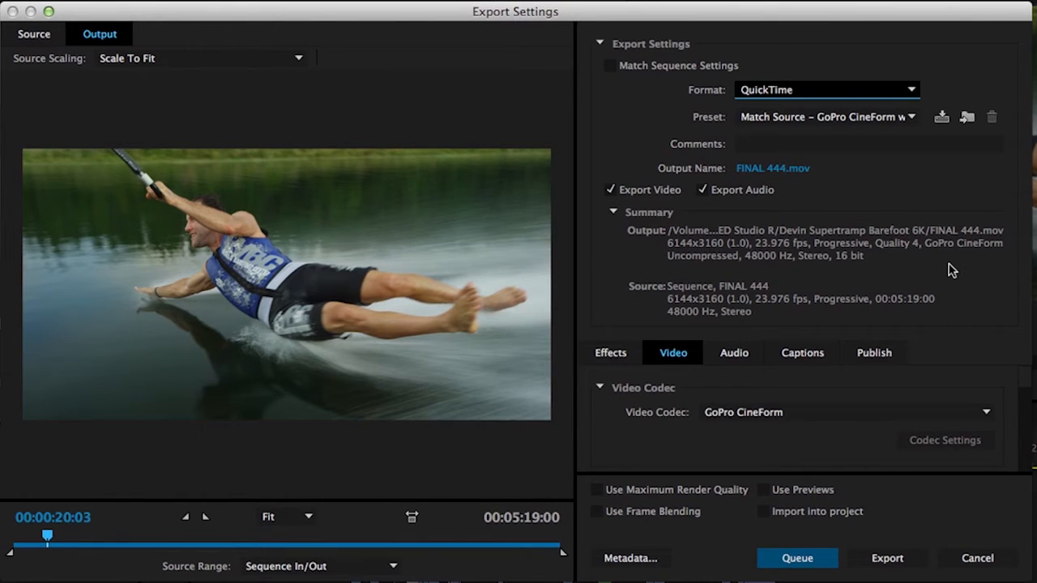
{"action": "mouse_move", "coordinate": [931, 119]}
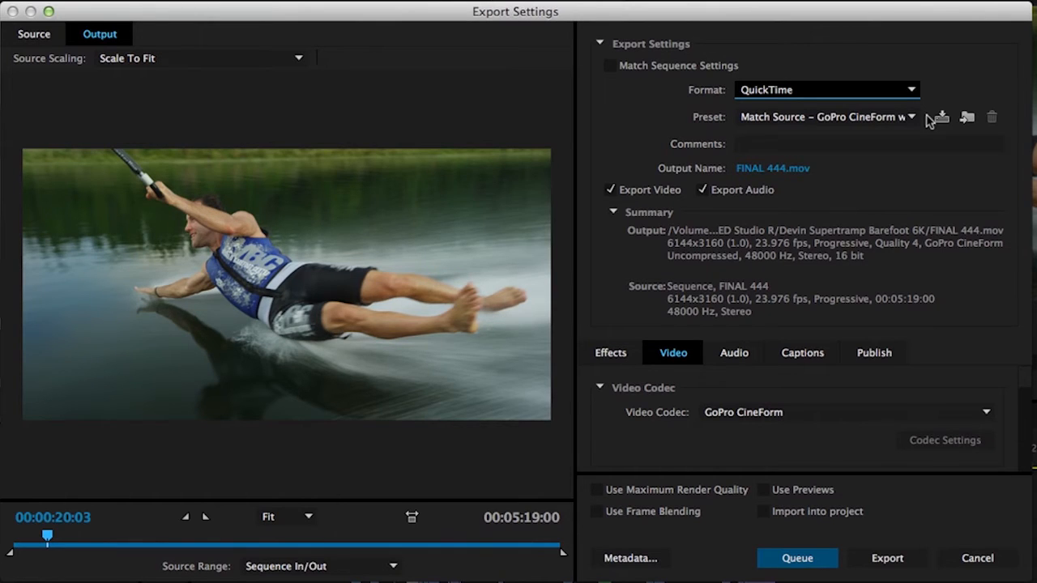
{"action": "mouse_move", "coordinate": [912, 122]}
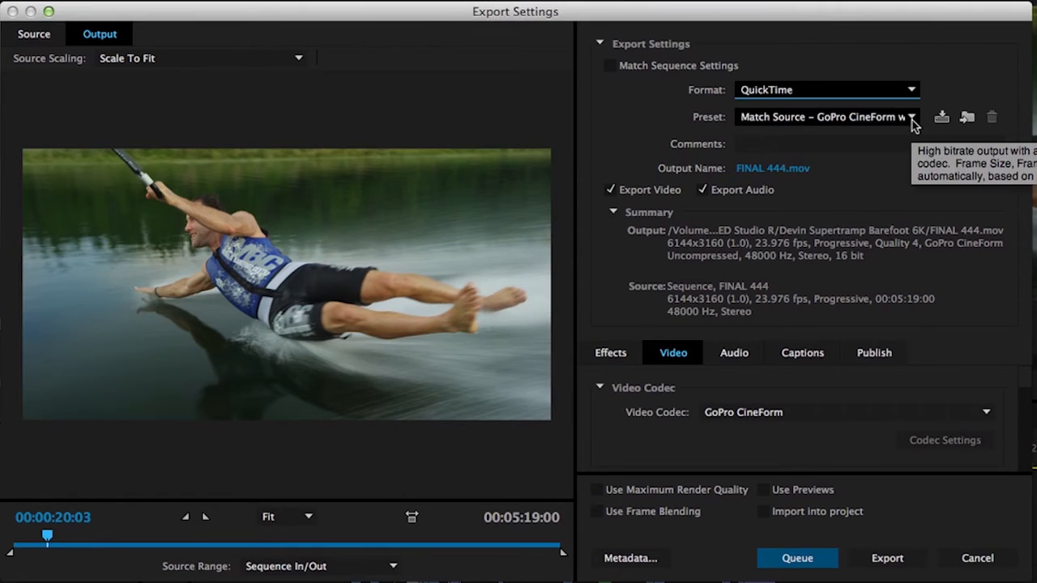
{"action": "mouse_move", "coordinate": [815, 140]}
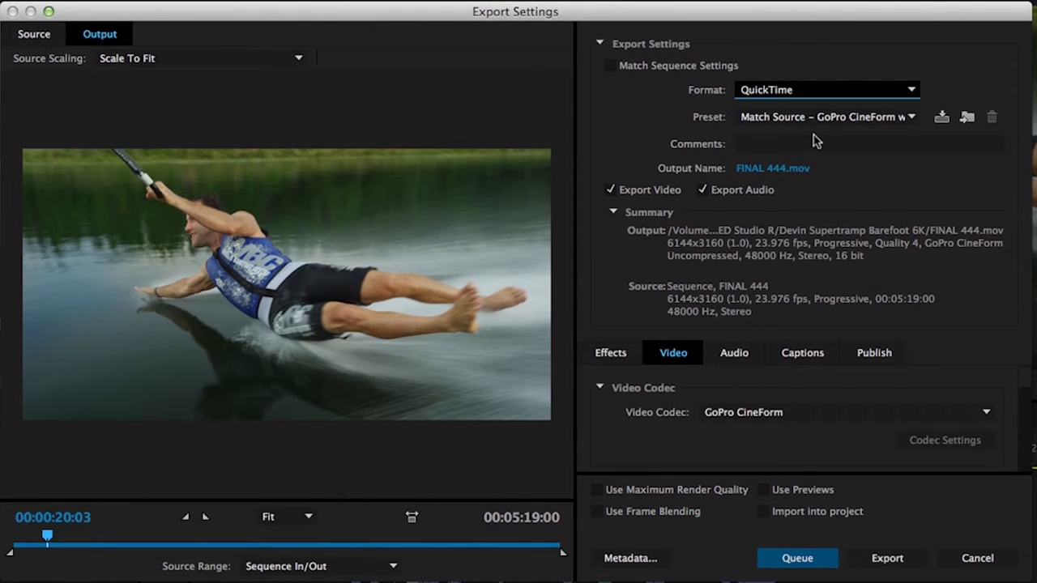
{"action": "mouse_move", "coordinate": [884, 141]}
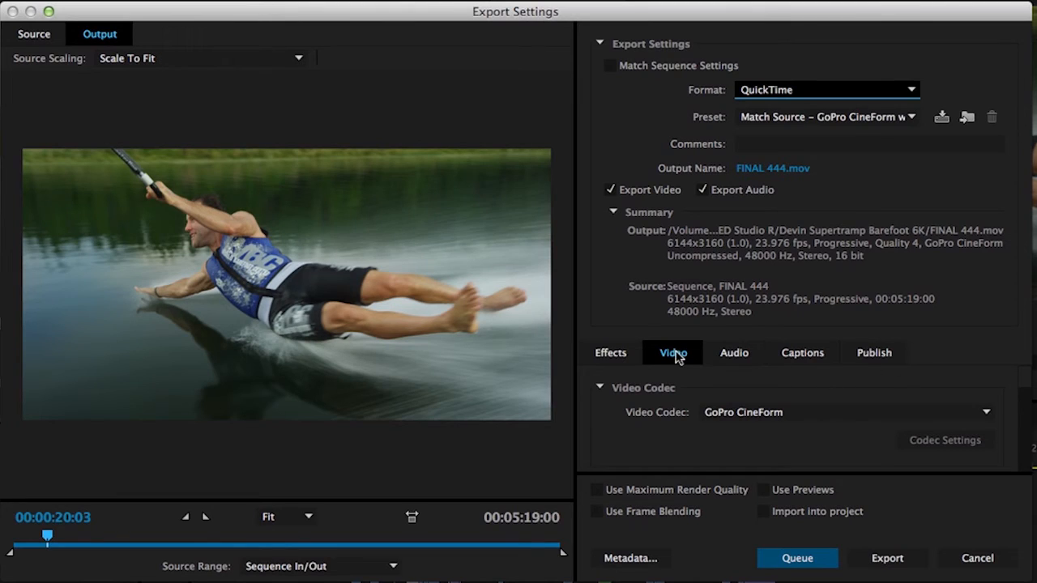
{"action": "left_click", "coordinate": [985, 412]}
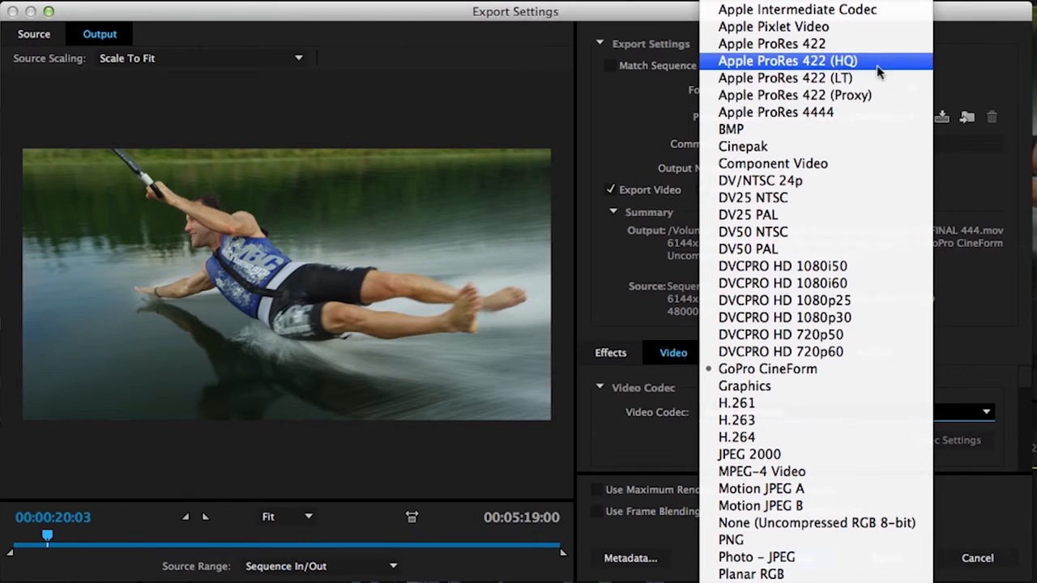
{"action": "mouse_move", "coordinate": [873, 374]}
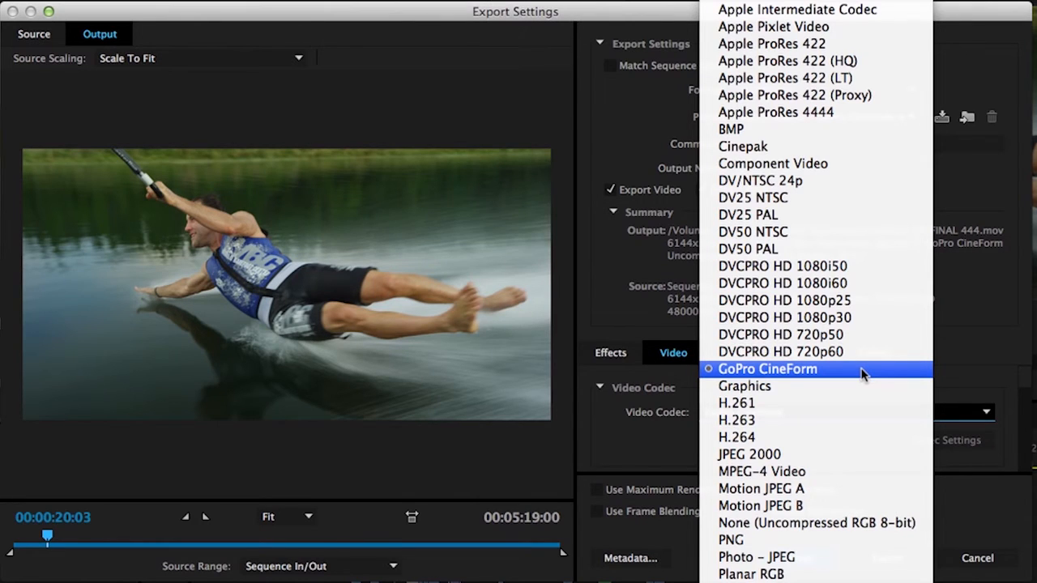
{"action": "left_click", "coordinate": [767, 369]}
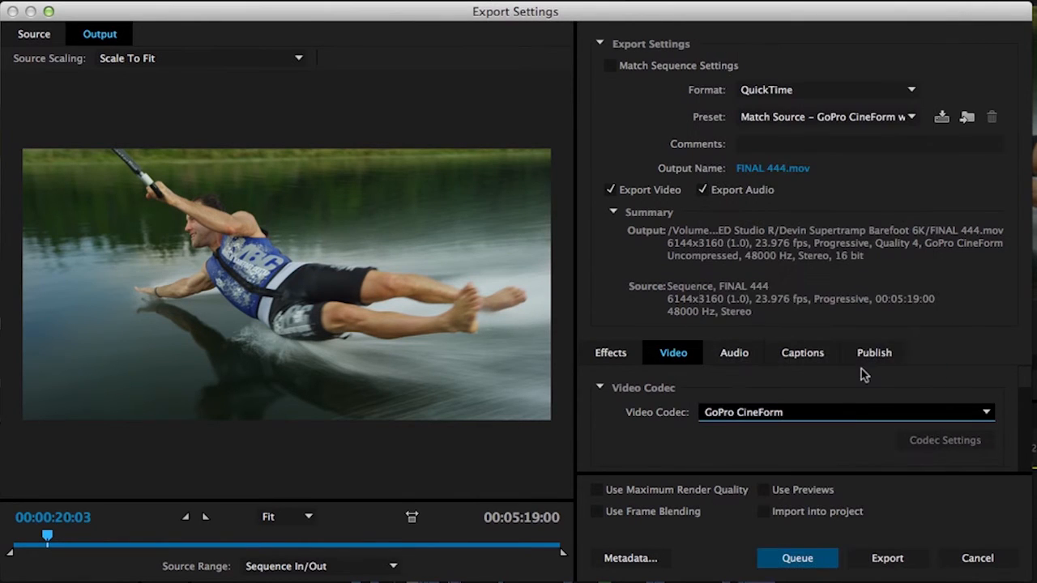
Nudge CineForm quality to 5 and back to 4, confirming frame rate, field order and aspect match source.
{"action": "scroll", "scroll_direction": "down", "scroll_amount": 3}
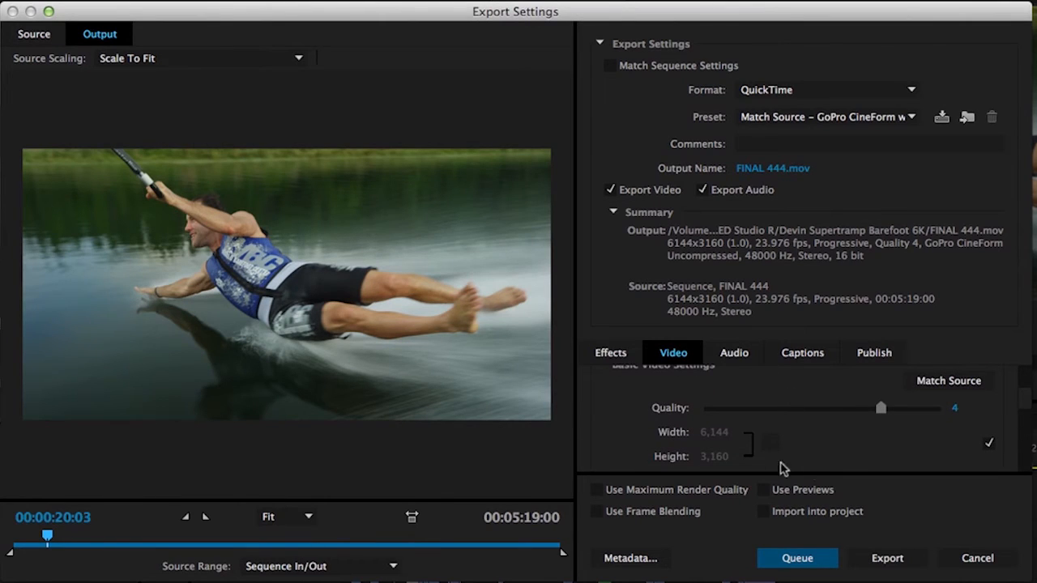
{"action": "mouse_move", "coordinate": [952, 426]}
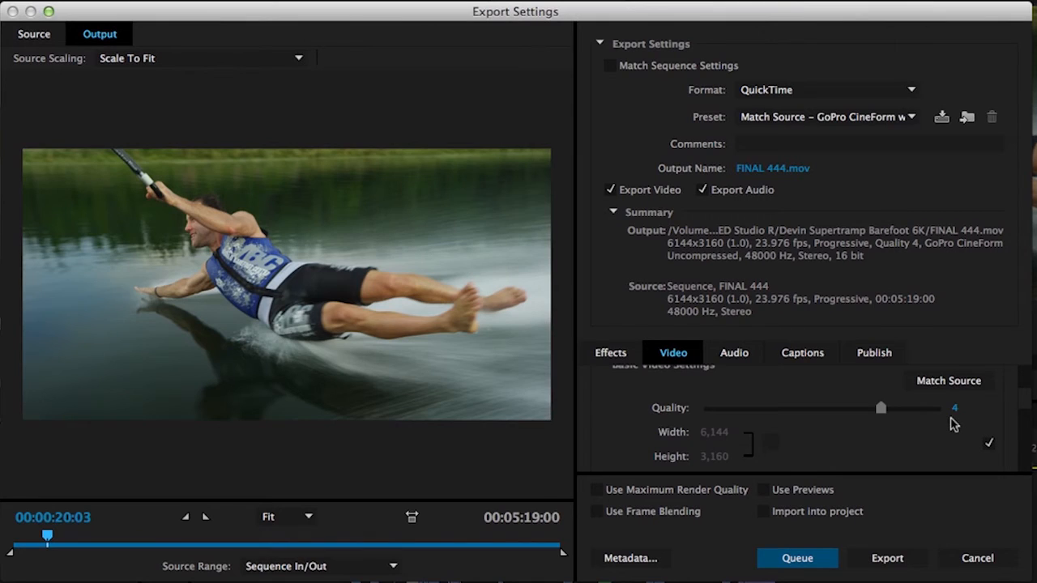
{"action": "mouse_move", "coordinate": [933, 427]}
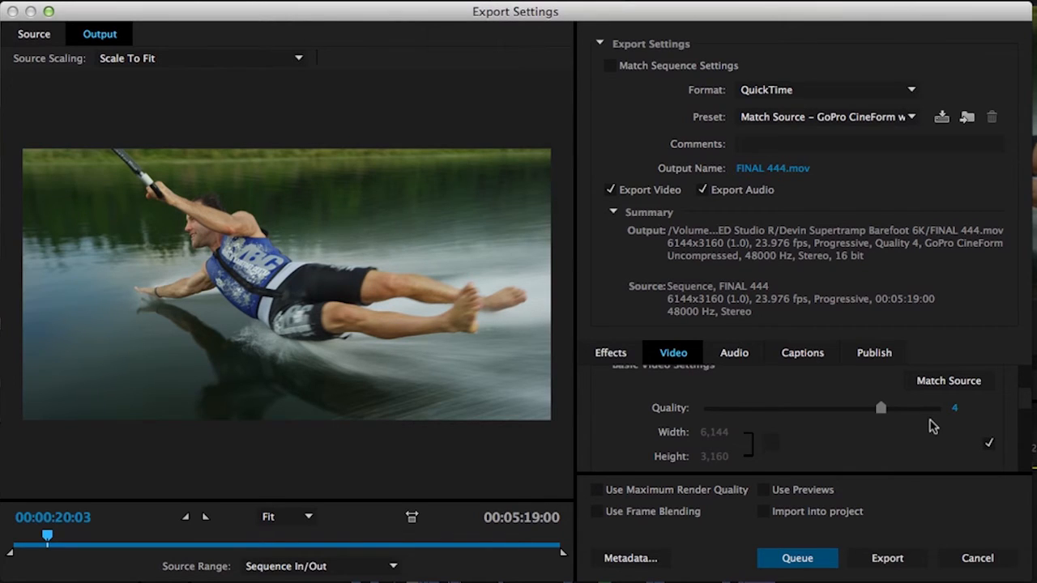
{"action": "mouse_move", "coordinate": [882, 426]}
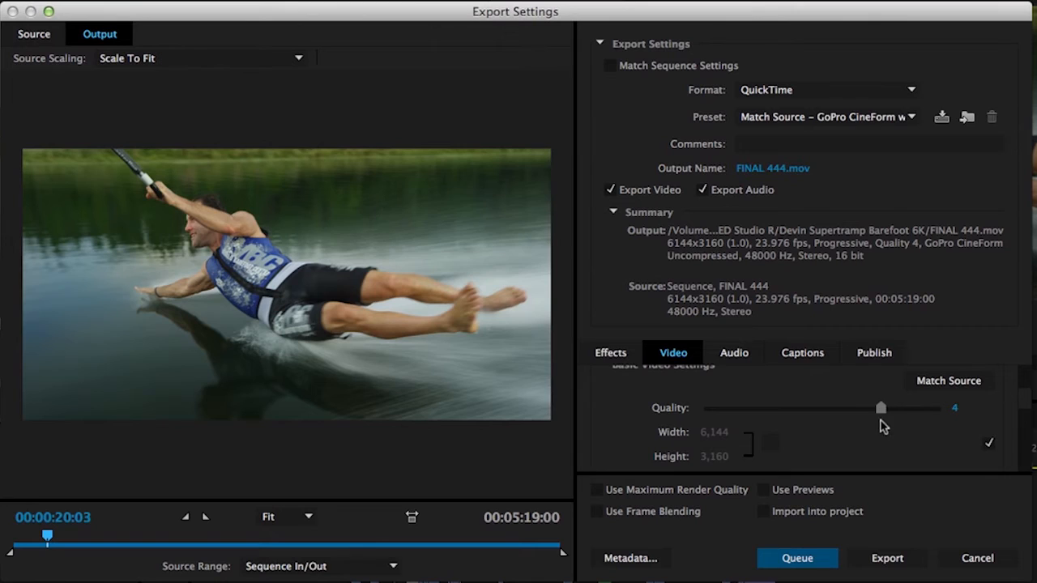
{"action": "left_click_drag", "start_coordinate": [881, 407], "coordinate": [941, 407]}
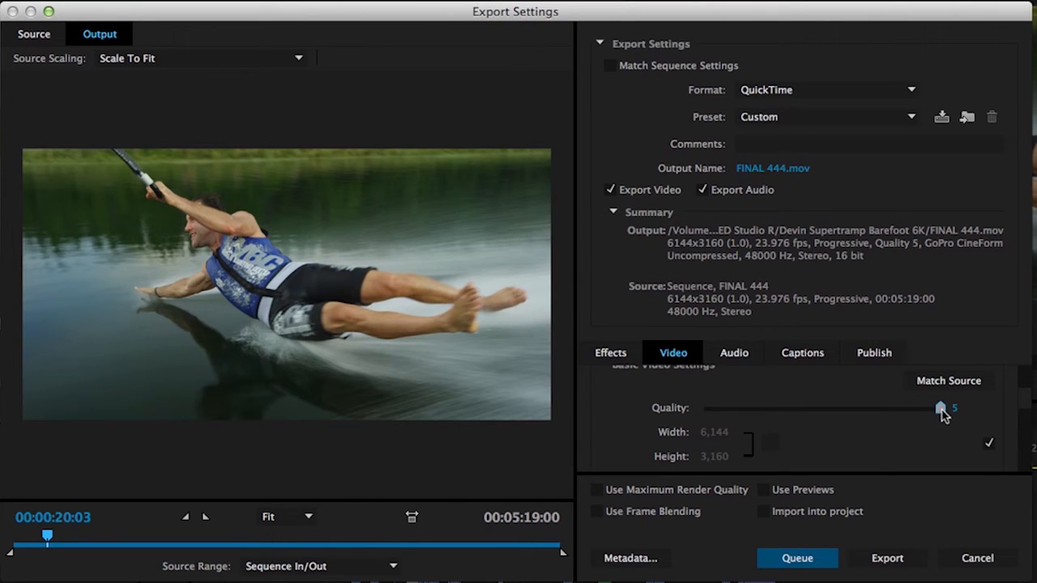
{"action": "left_click_drag", "start_coordinate": [941, 407], "coordinate": [881, 408]}
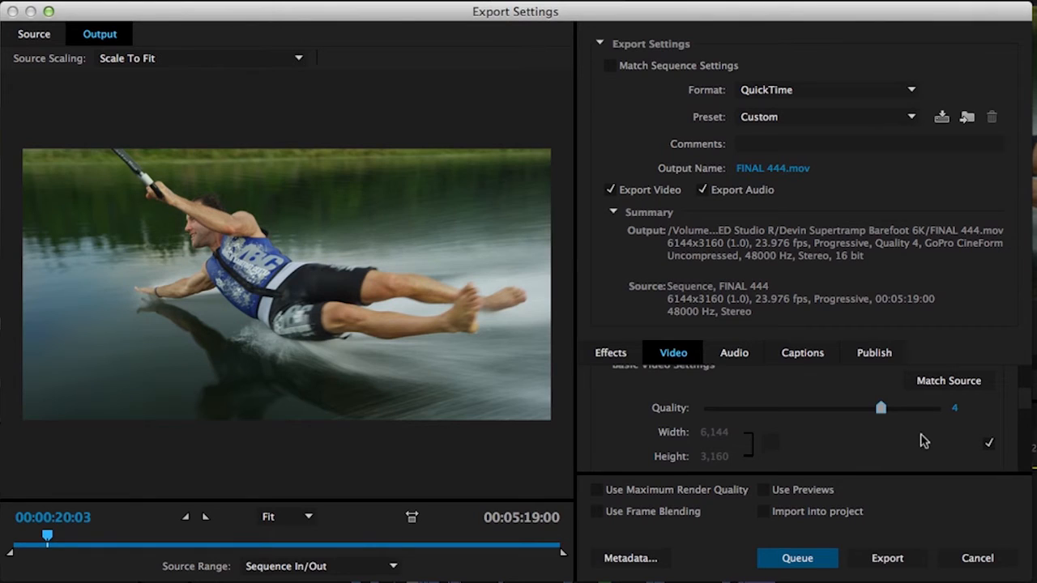
{"action": "mouse_move", "coordinate": [1027, 401]}
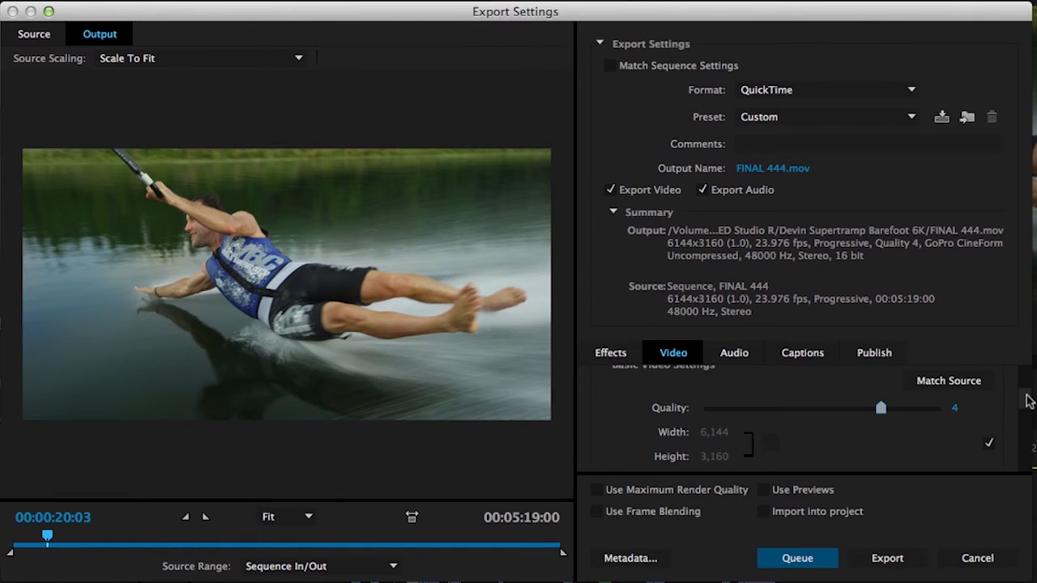
{"action": "scroll", "scroll_direction": "down", "scroll_amount": 3}
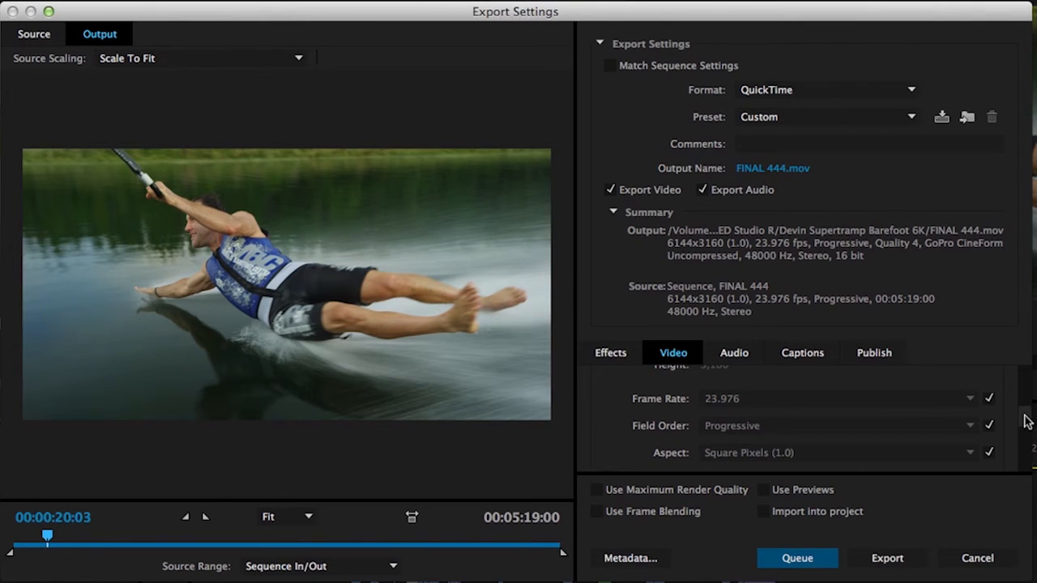
{"action": "mouse_move", "coordinate": [1000, 407]}
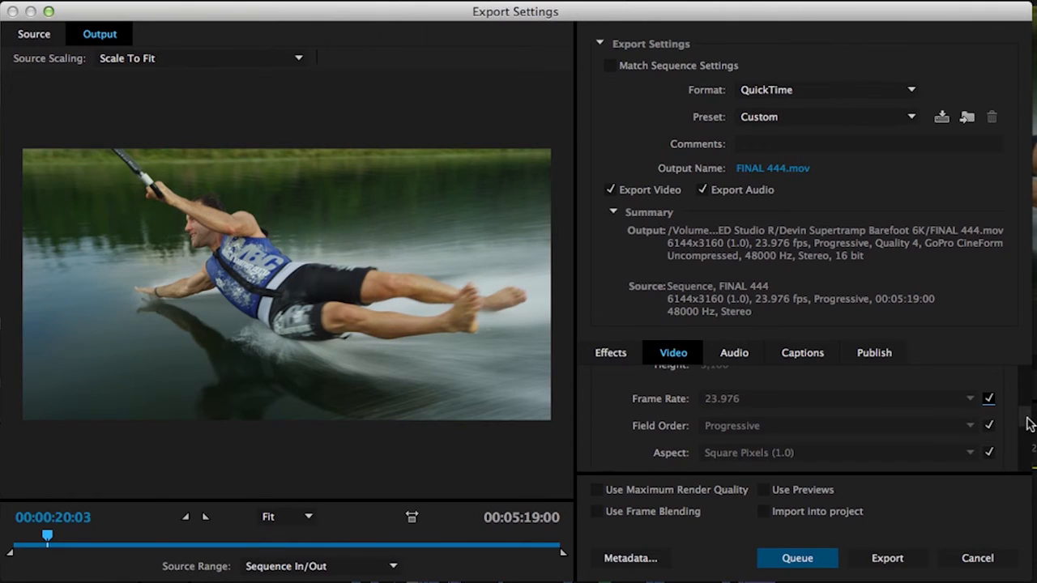
{"action": "scroll", "scroll_direction": "up", "scroll_amount": 3}
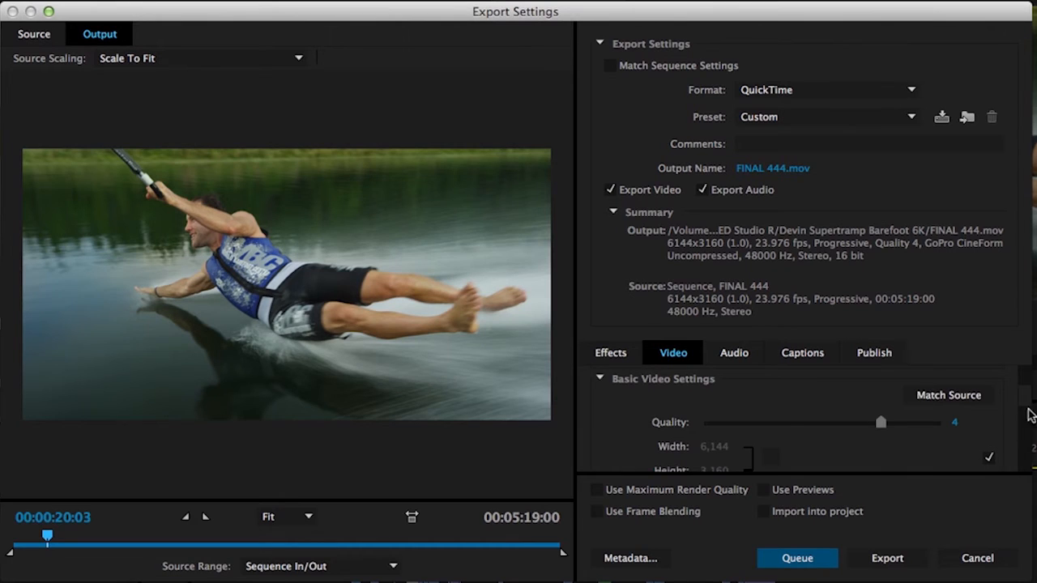
Change the export video depth from 32 bit to 24 bit.
{"action": "scroll", "scroll_direction": "down", "scroll_amount": 3}
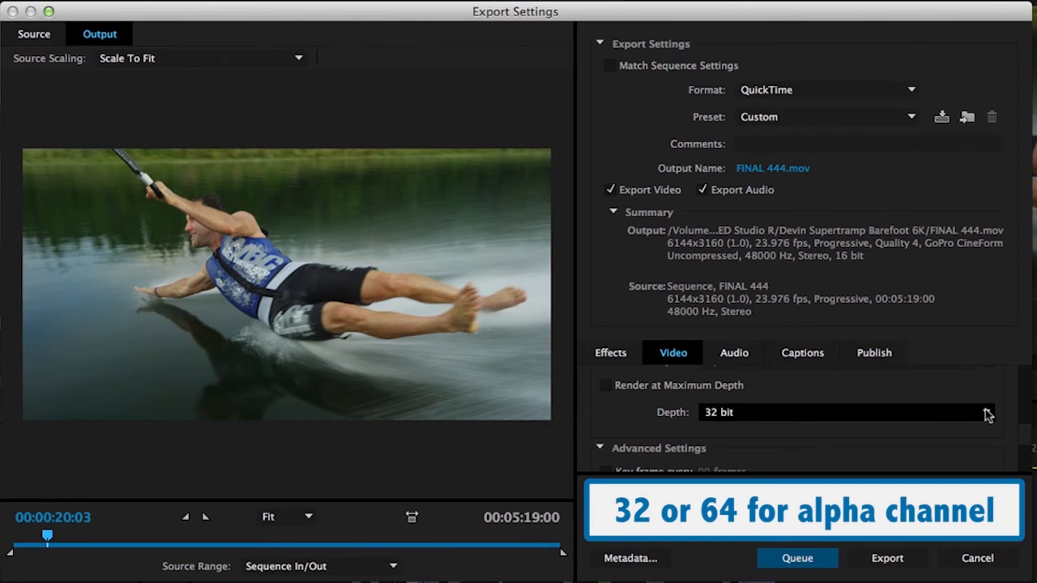
{"action": "mouse_move", "coordinate": [992, 415]}
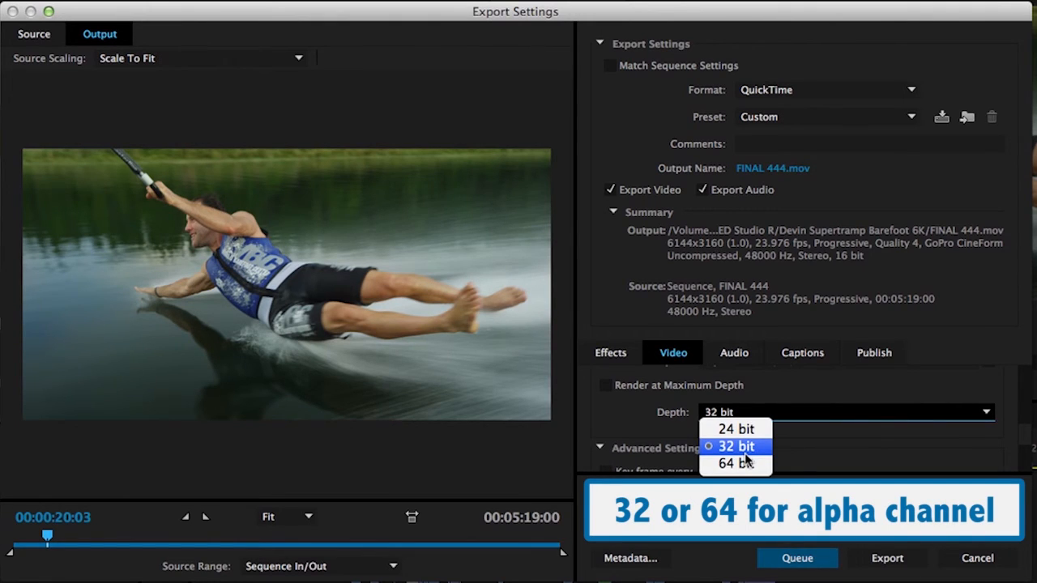
{"action": "left_click", "coordinate": [735, 428]}
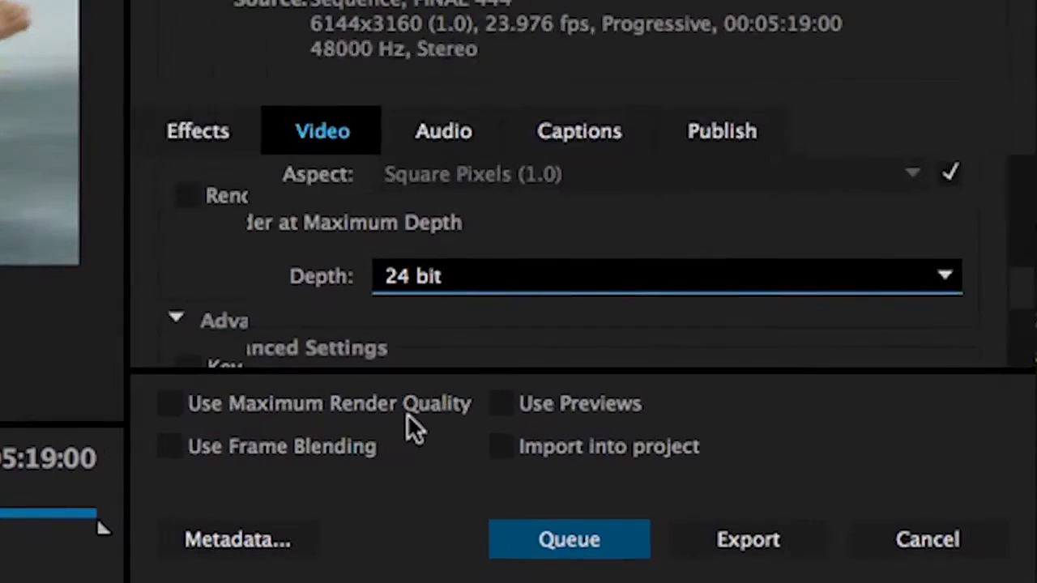
{"action": "mouse_move", "coordinate": [413, 421]}
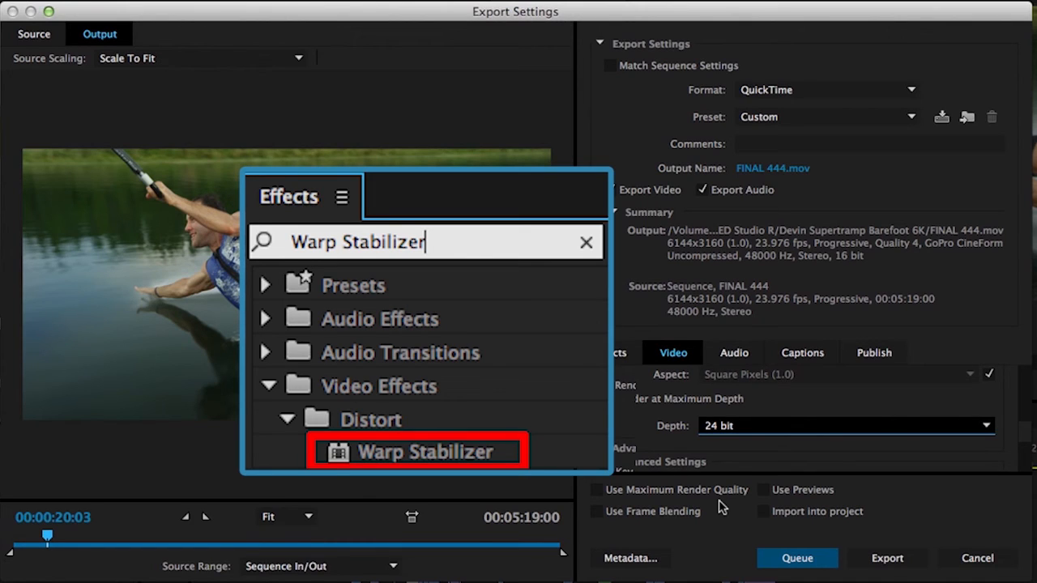
Queue the FINAL 444 export to Adobe Media Encoder.
{"action": "left_click", "coordinate": [597, 489]}
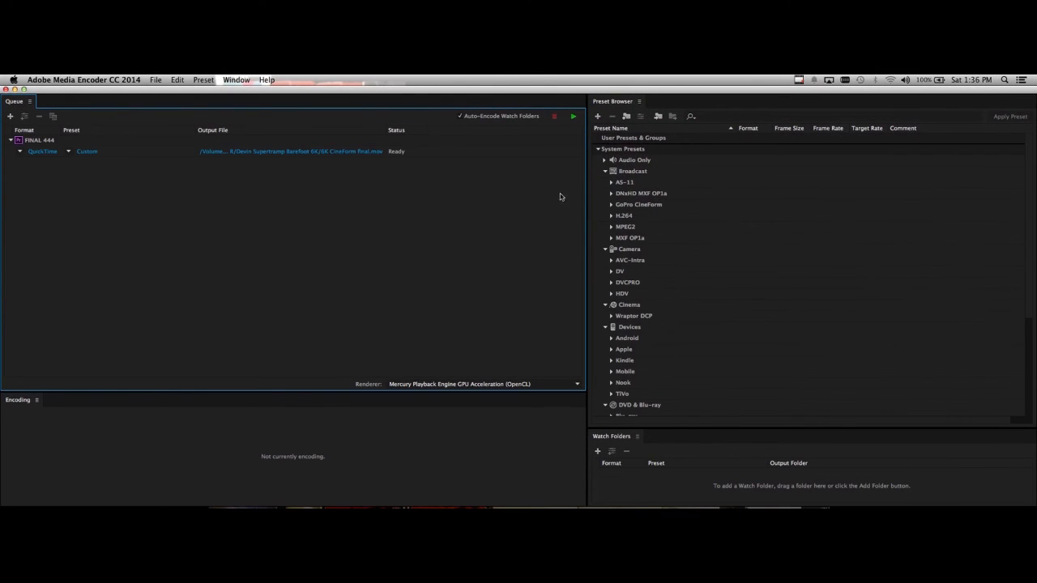
{"action": "mouse_move", "coordinate": [532, 226]}
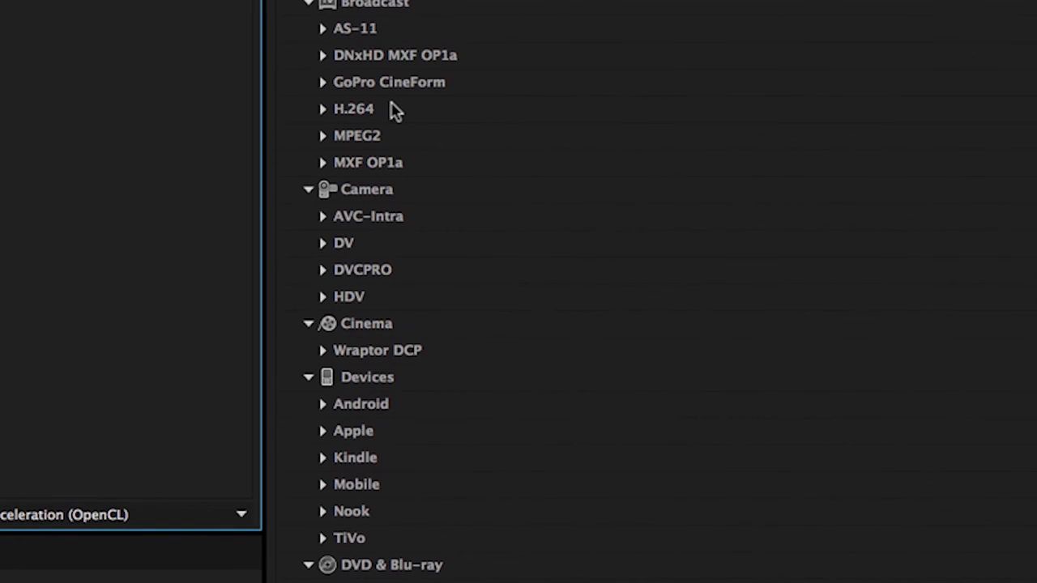
{"action": "mouse_move", "coordinate": [324, 90]}
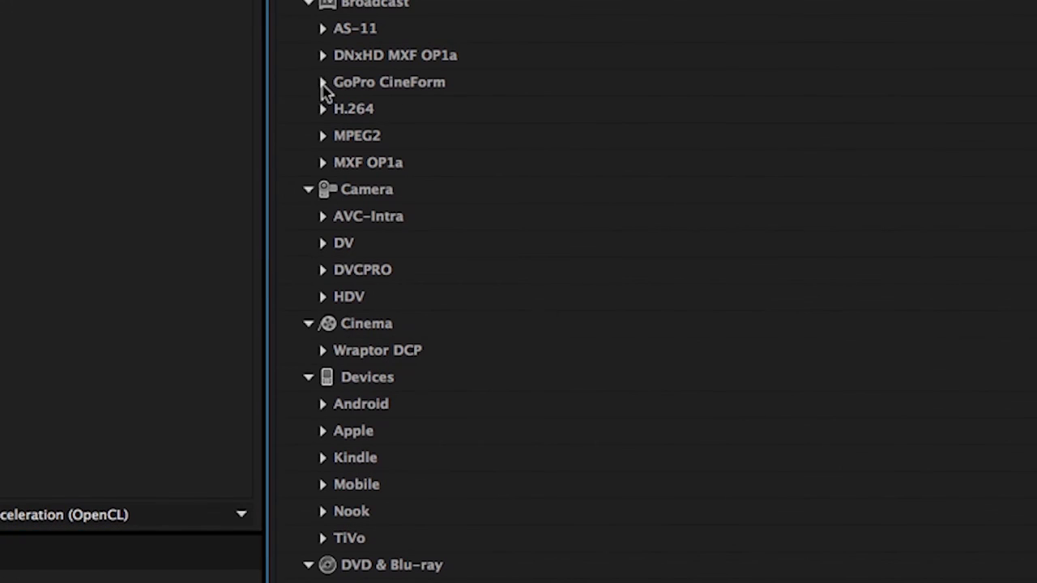
Expand the GoPro CineForm group under Broadcast system presets.
{"action": "left_click", "coordinate": [322, 82]}
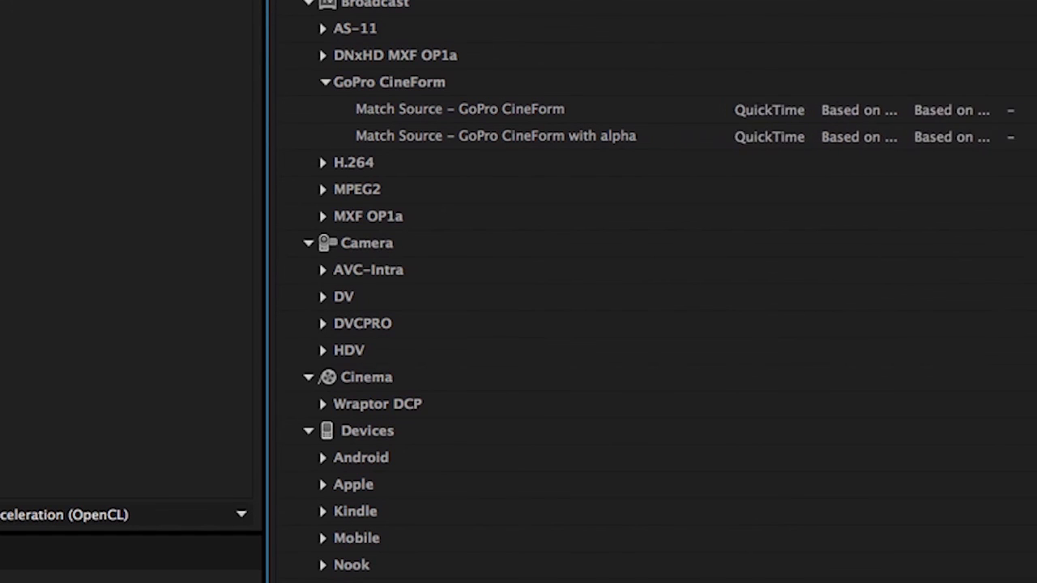
{"action": "mouse_move", "coordinate": [459, 108]}
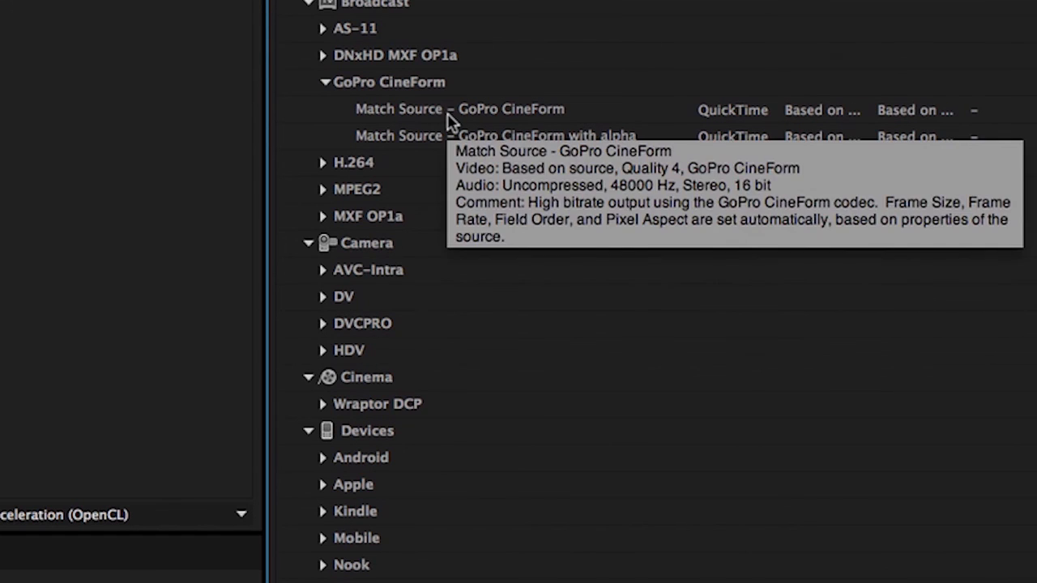